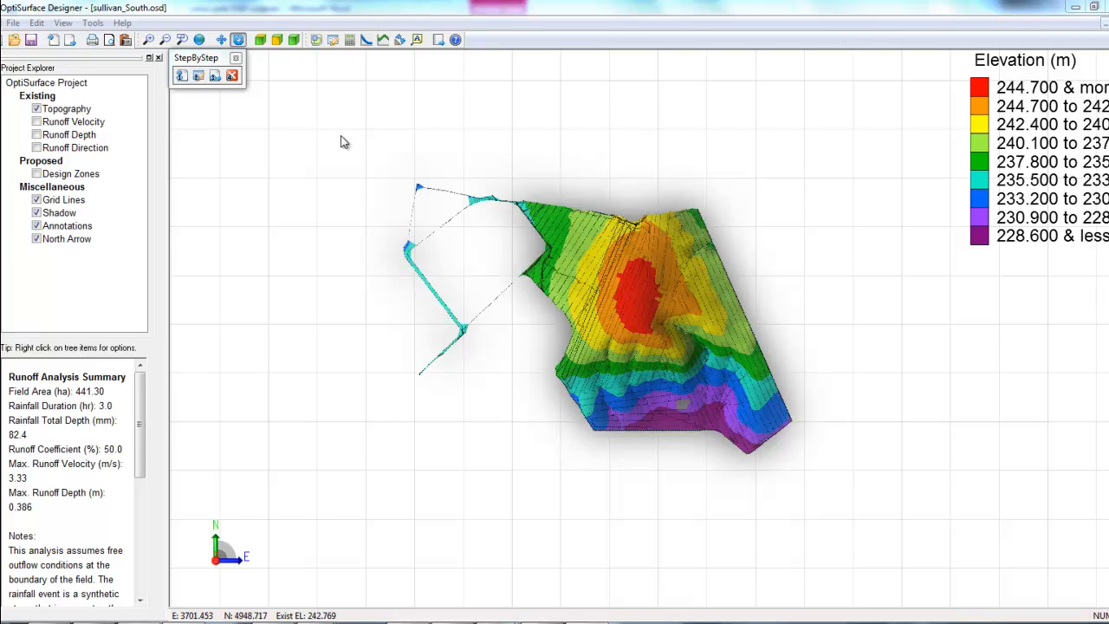
{"action": "mouse_move", "coordinate": [718, 334]}
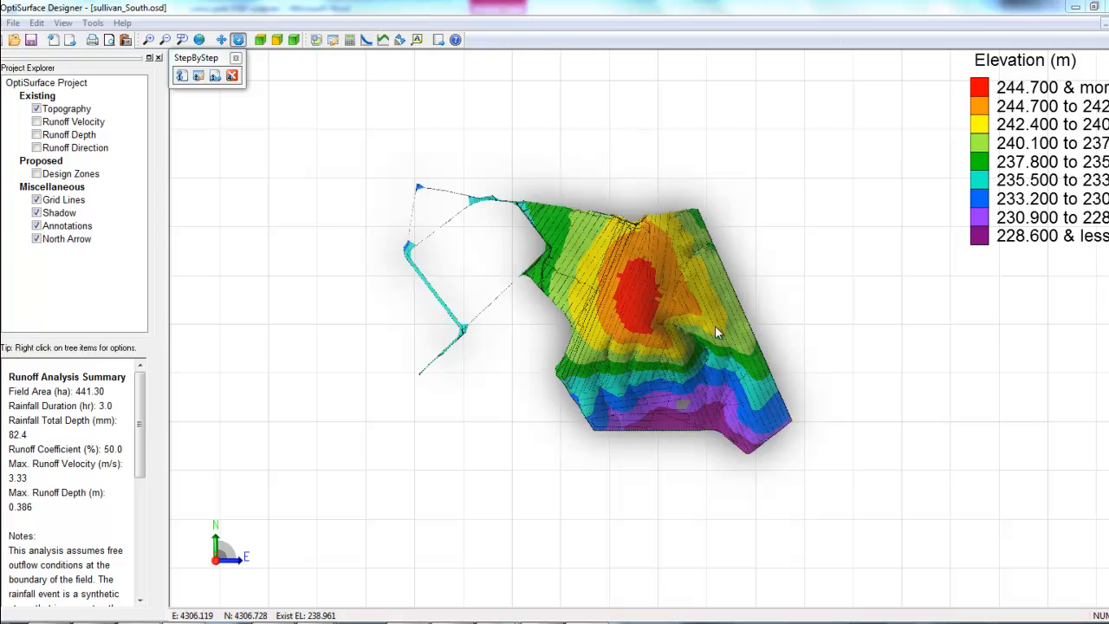
{"action": "mouse_move", "coordinate": [722, 304]}
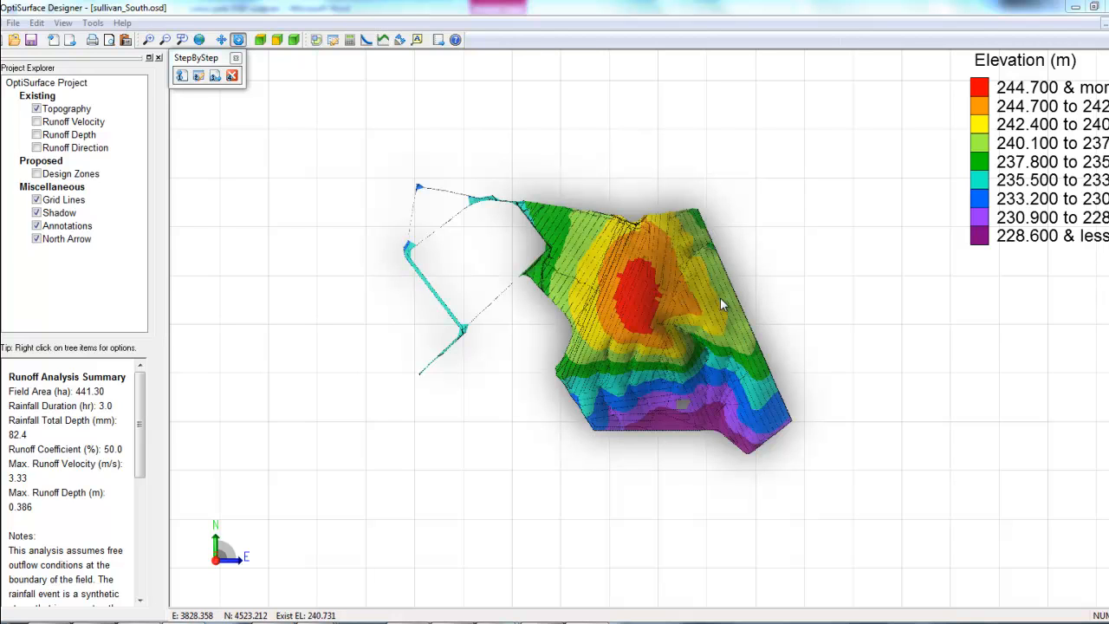
{"action": "mouse_move", "coordinate": [754, 319]}
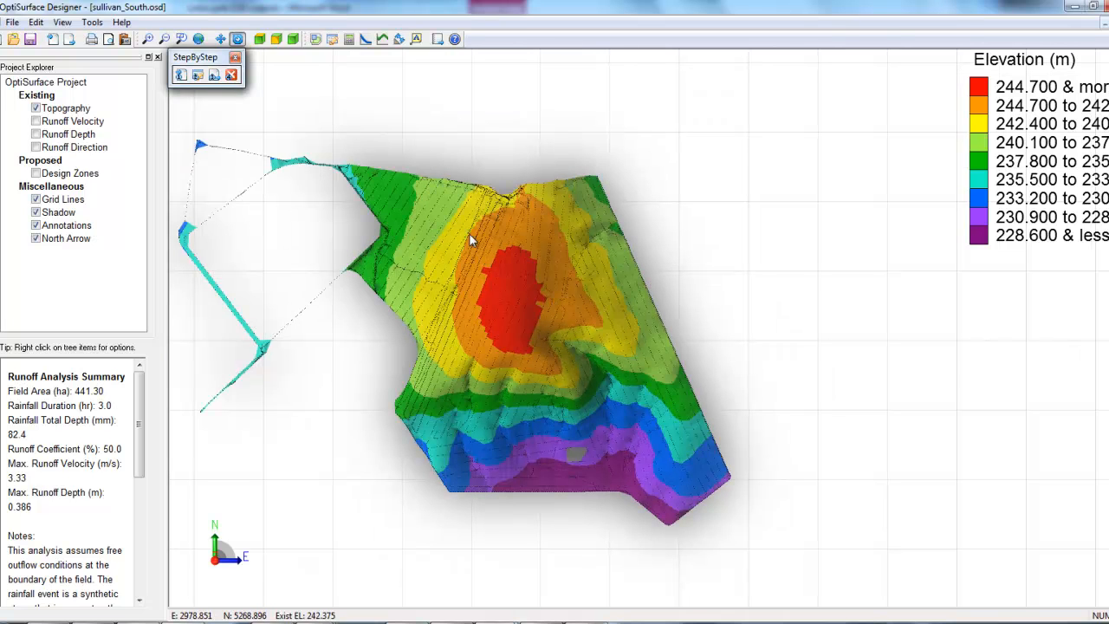
{"action": "mouse_move", "coordinate": [483, 251]}
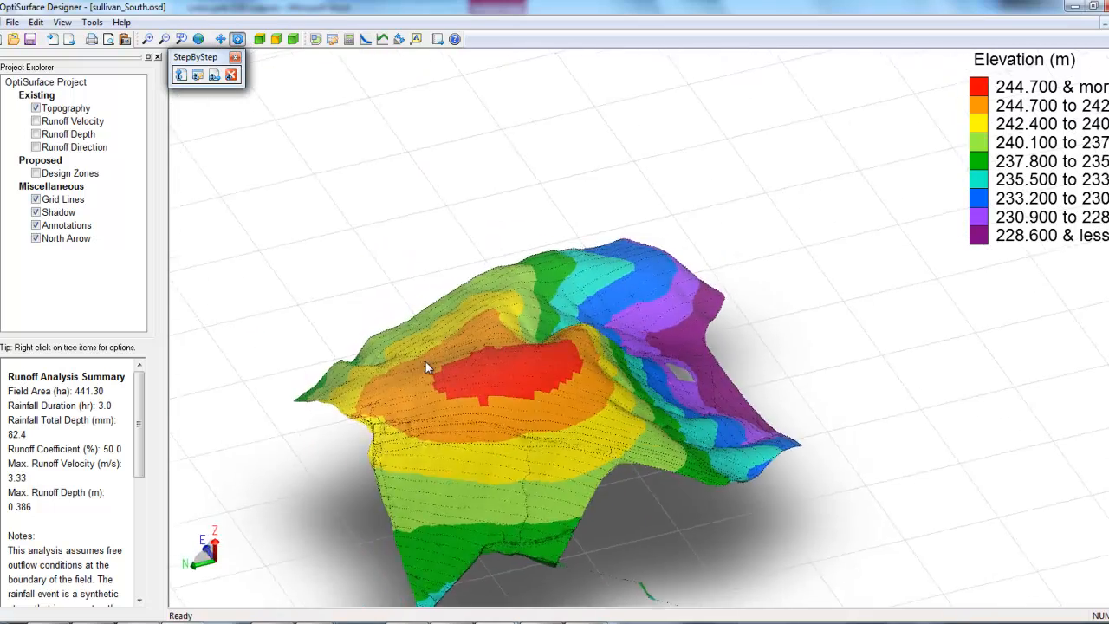
Orbit the 3D elevation surface to view the hill from another side.
{"action": "left_click_drag", "start_coordinate": [425, 364], "coordinate": [833, 215]}
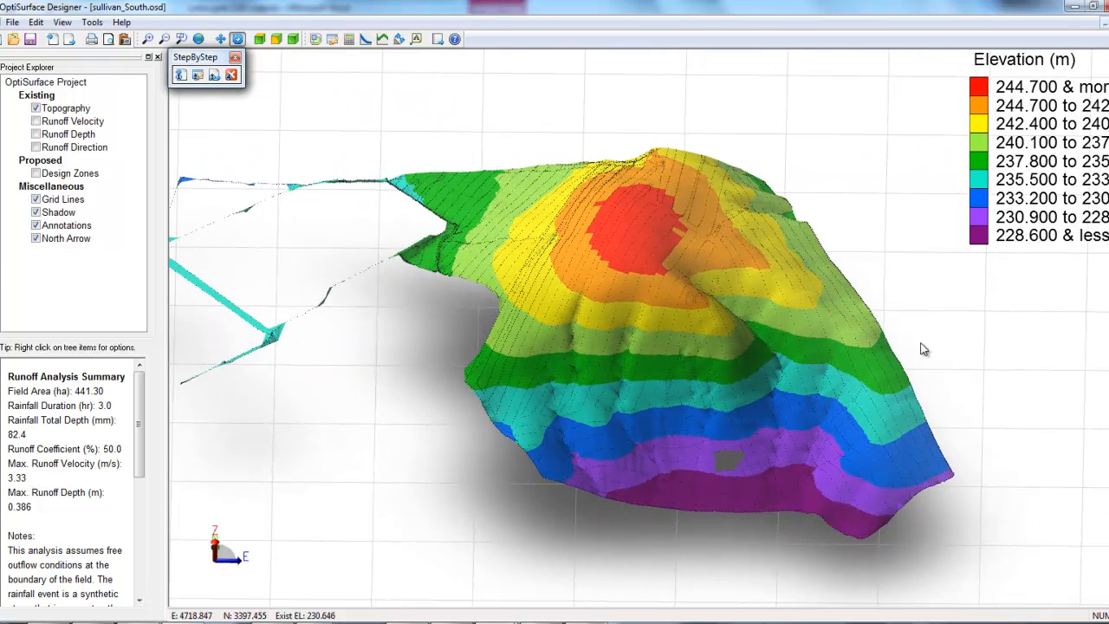
{"action": "mouse_move", "coordinate": [263, 54]}
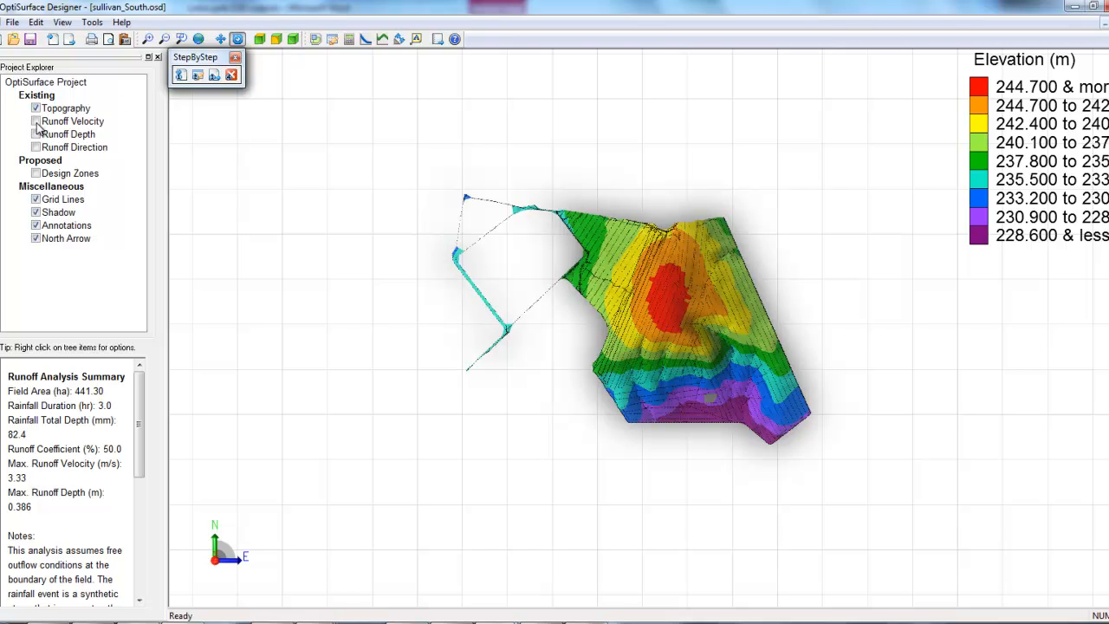
Tick Runoff Velocity under Existing in the Project Explorer to show flow channels.
{"action": "left_click", "coordinate": [35, 108]}
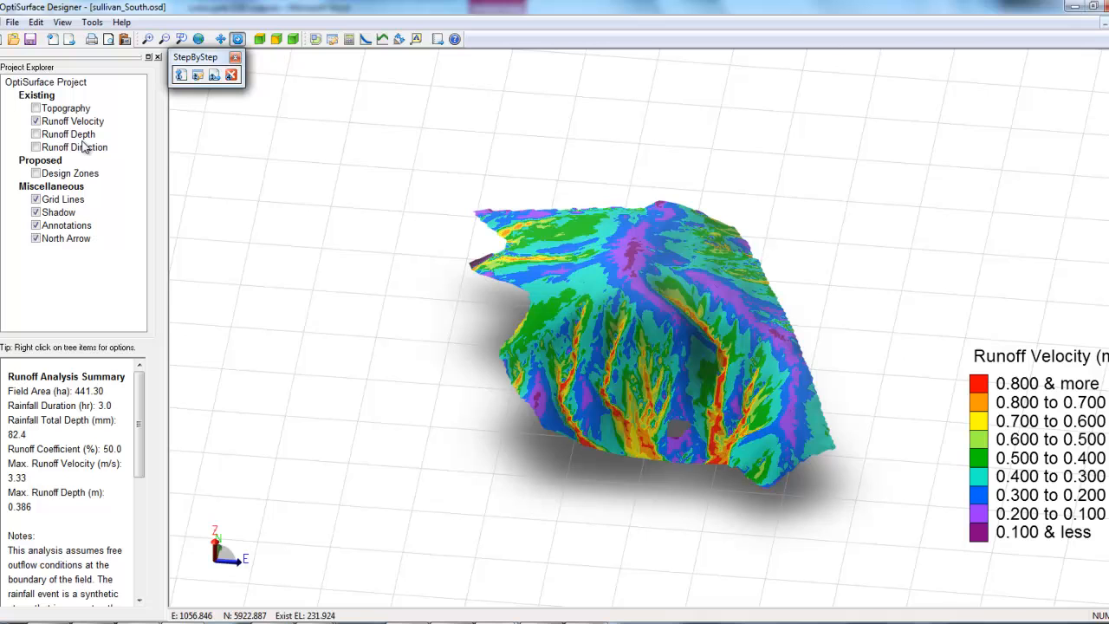
{"action": "mouse_move", "coordinate": [468, 381]}
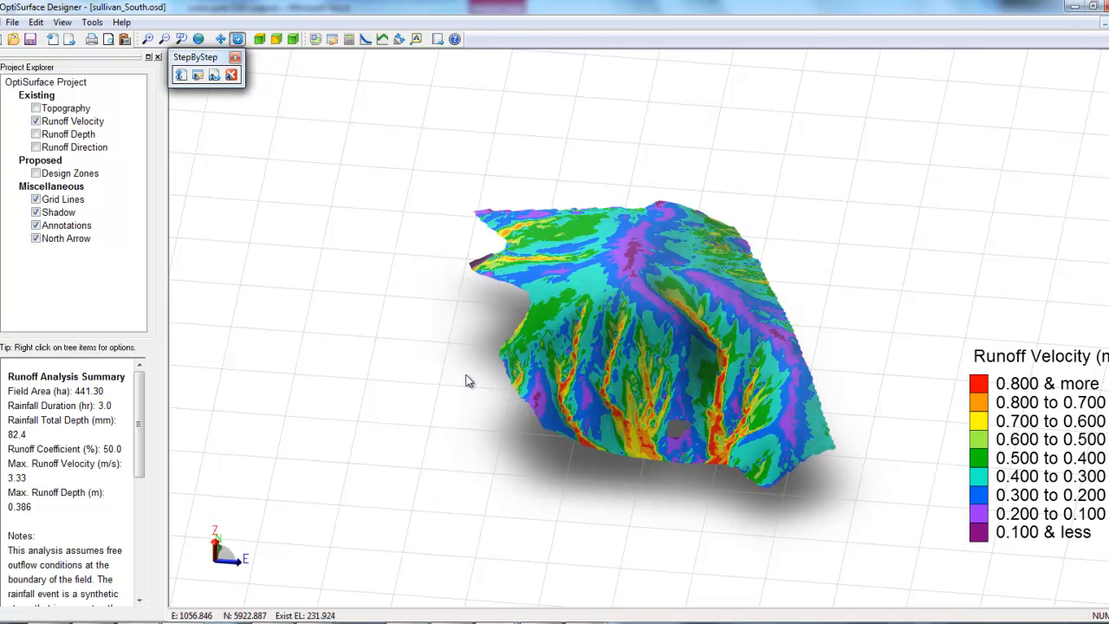
{"action": "mouse_move", "coordinate": [258, 180]}
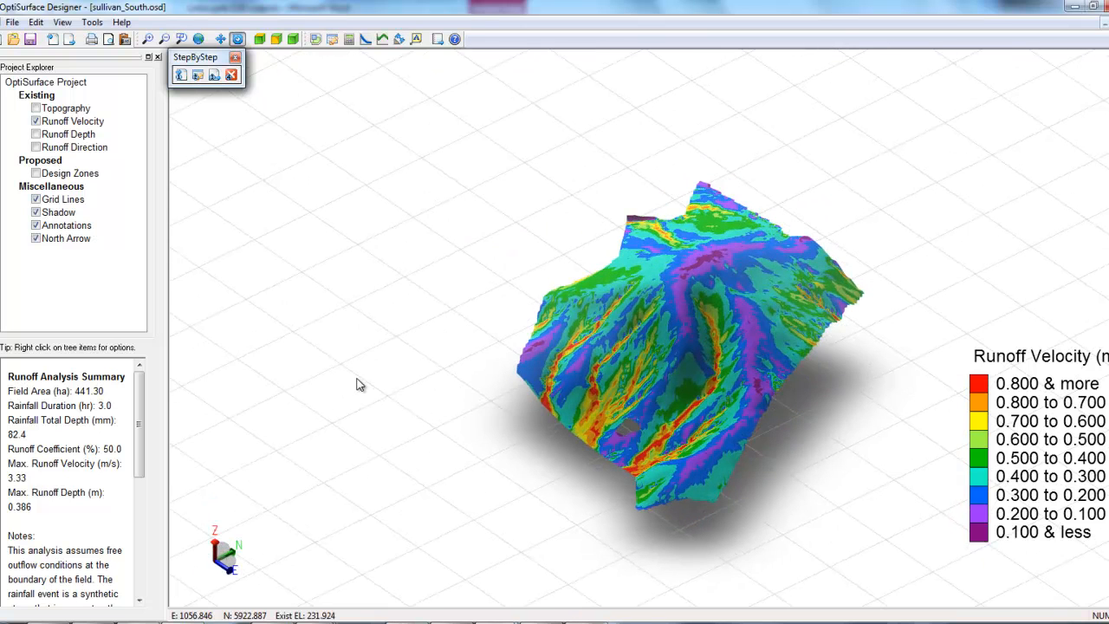
{"action": "mouse_move", "coordinate": [380, 380]}
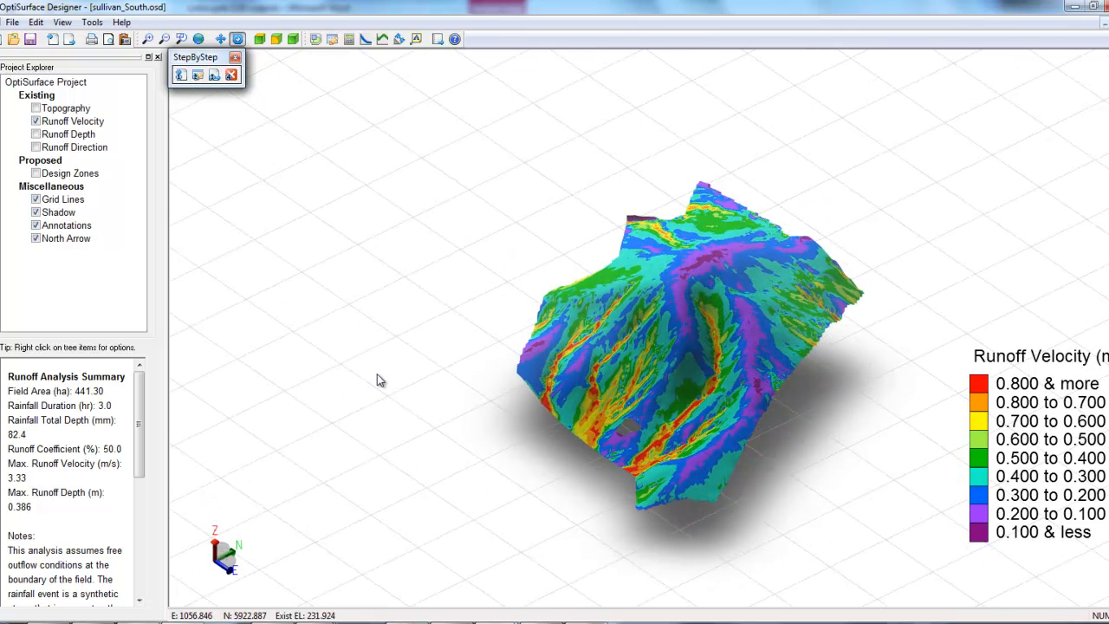